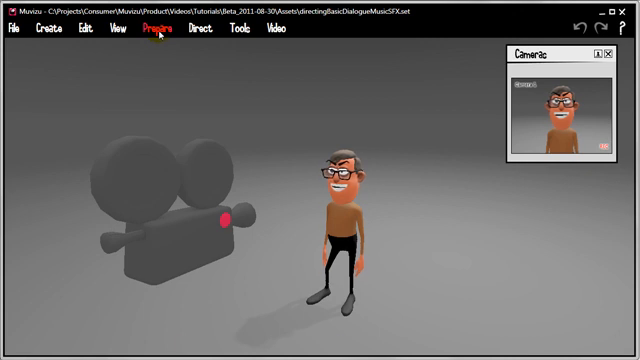
Bring up the Prepare Dialogue window for the character scene
left_click(156, 28)
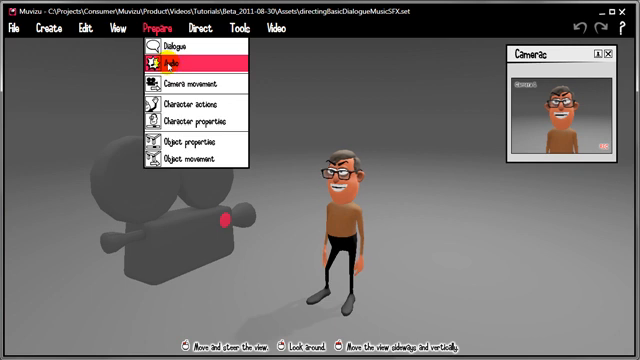
mouse_move(170, 62)
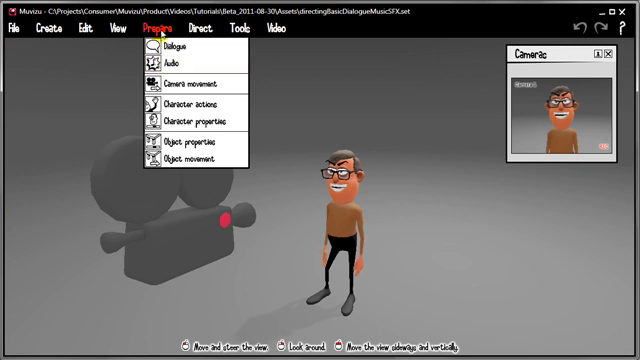
left_click(162, 48)
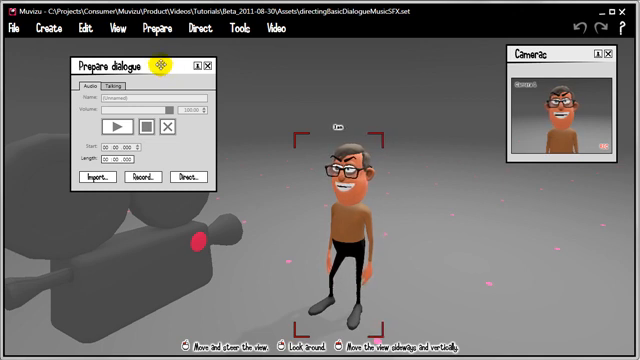
Look at the microphone recording panel and close it without recording
left_click(136, 176)
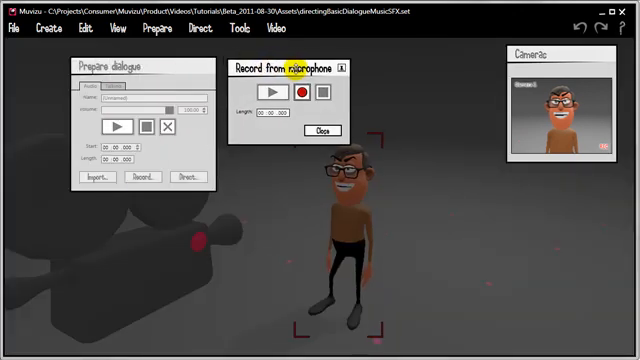
left_click(304, 94)
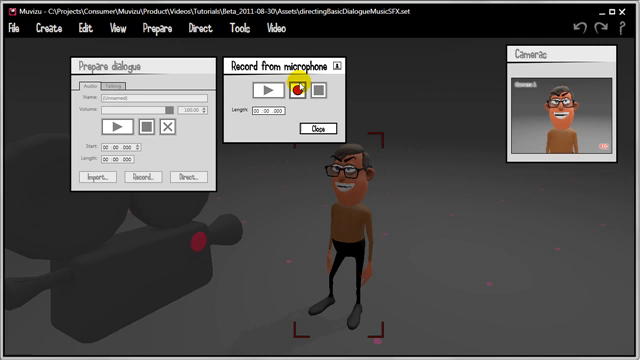
left_click(312, 128)
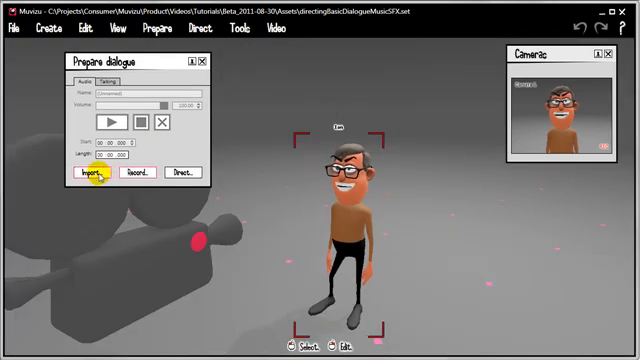
Import the recorded dialogue wav file into the dialogue preparation
left_click(88, 176)
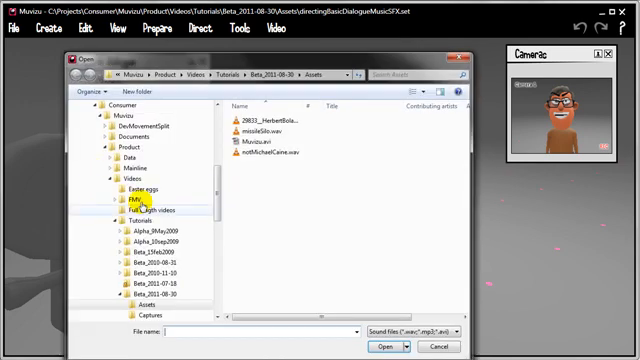
left_click(260, 156)
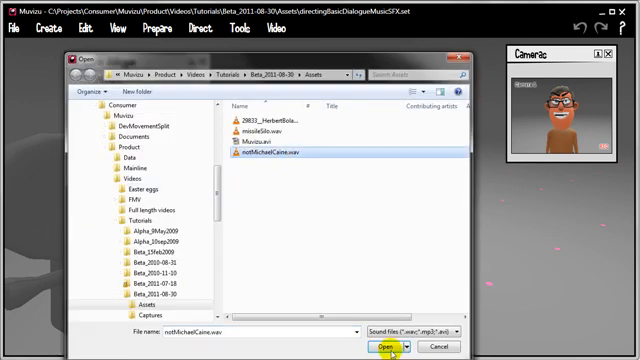
left_click(382, 346)
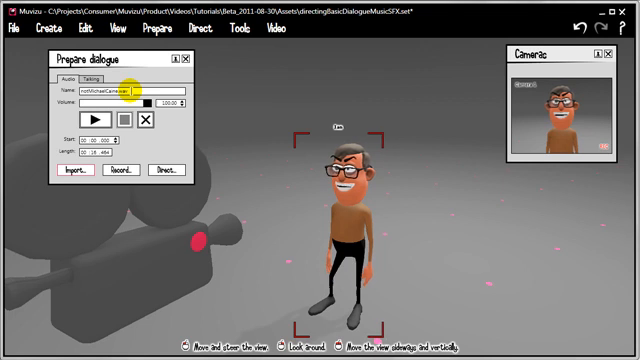
left_click(146, 102)
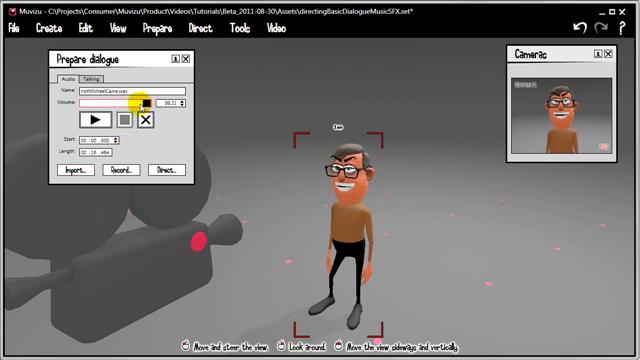
left_click_drag(136, 104, 140, 104)
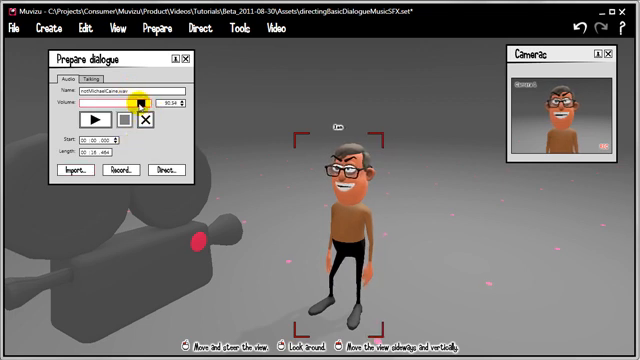
left_click_drag(140, 104, 130, 104)
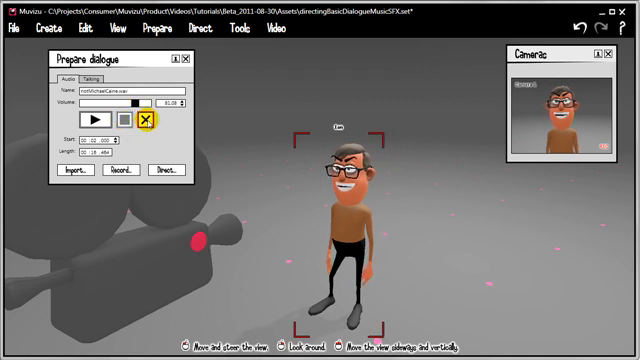
left_click(148, 124)
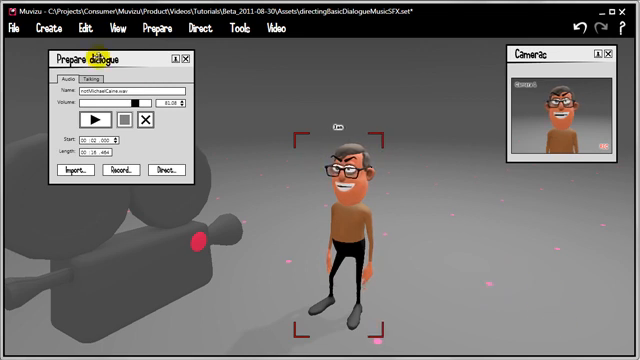
Assign the imported dialogue to the character and finish preparing dialogue
left_click(104, 80)
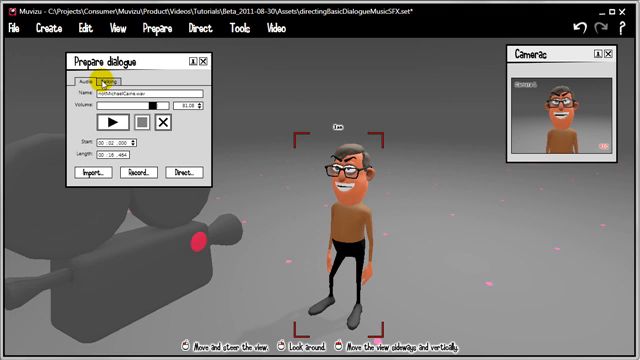
left_click(128, 76)
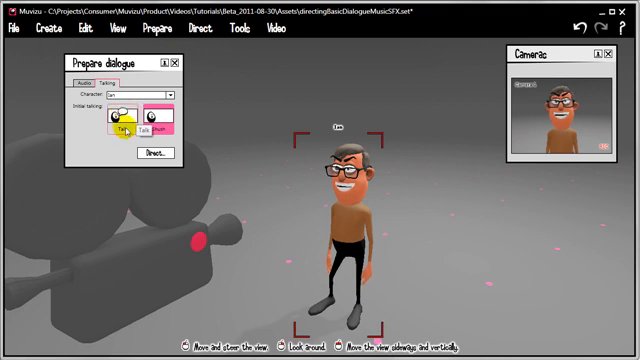
left_click(176, 62)
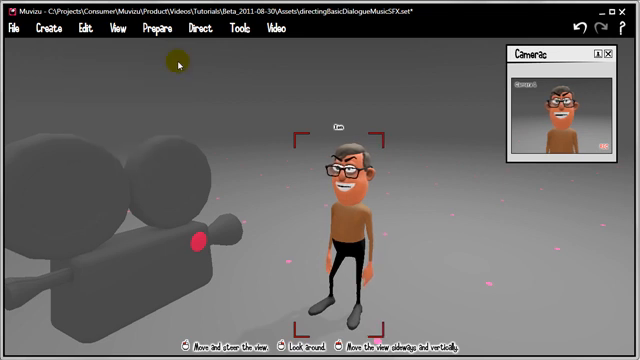
mouse_move(160, 44)
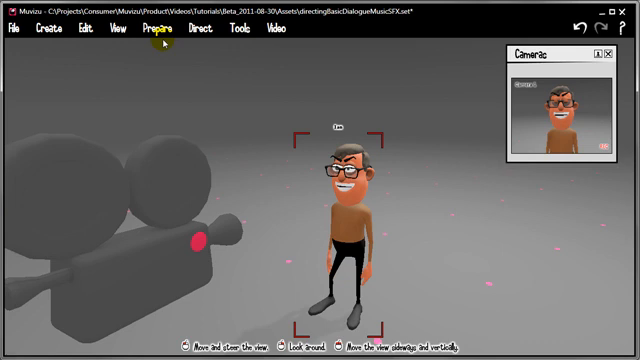
Start a Direct Dialogue session and begin recording the lip-sync direction
left_click(198, 30)
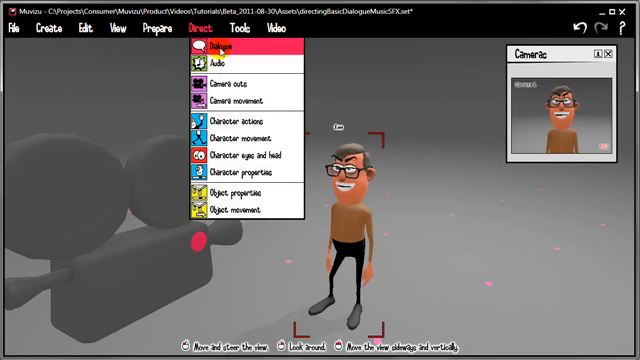
left_click(220, 48)
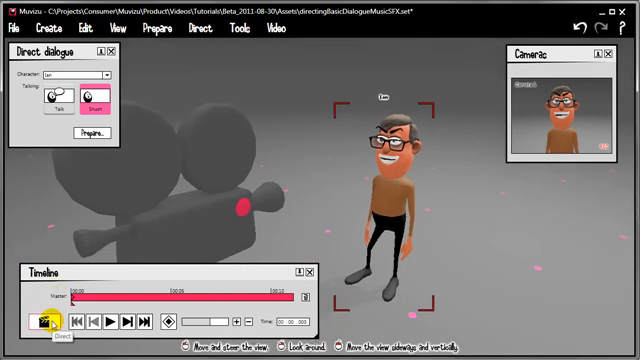
left_click(52, 98)
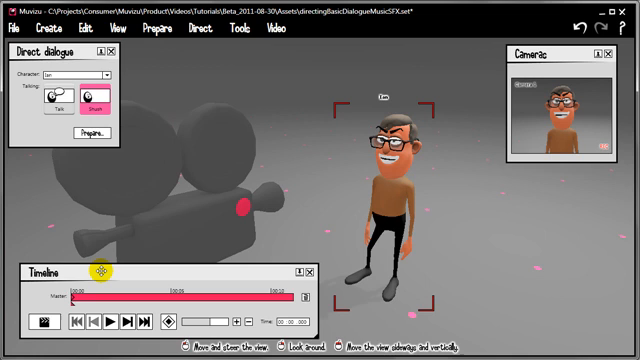
left_click(34, 320)
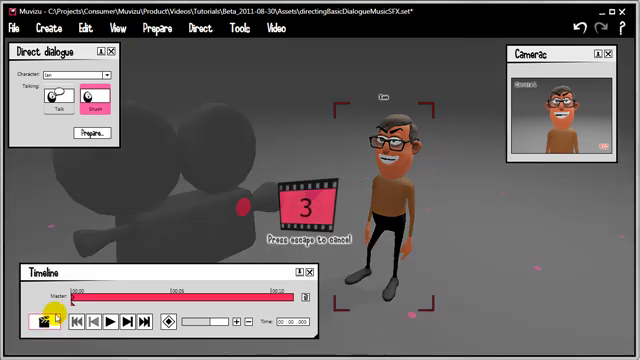
Toggle the character to Talk during the recording pass, then stop and rewind the timeline
left_click(50, 98)
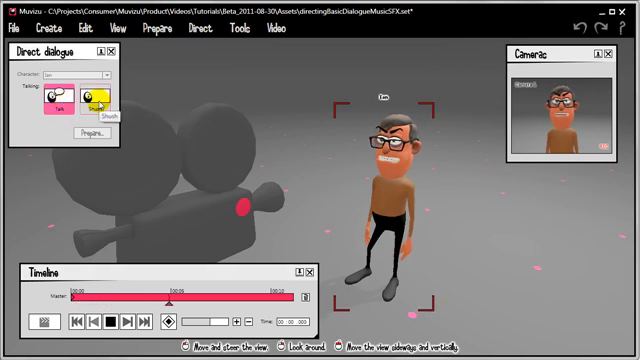
left_click(50, 100)
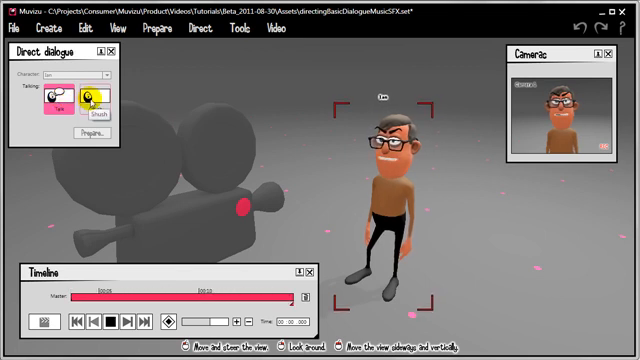
left_click(100, 94)
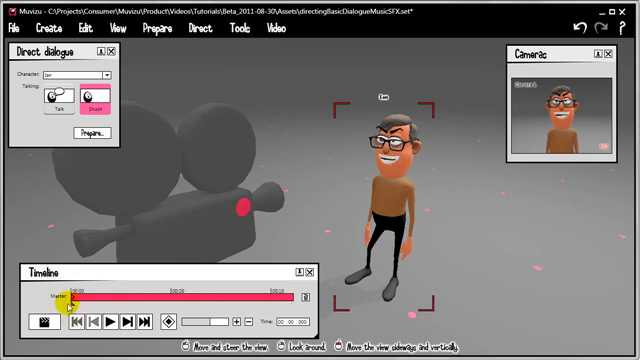
left_click(48, 96)
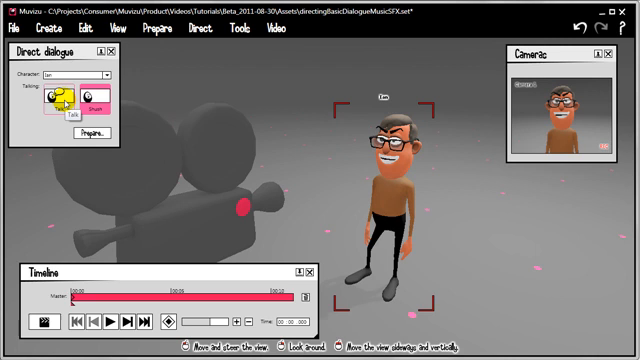
left_click(100, 98)
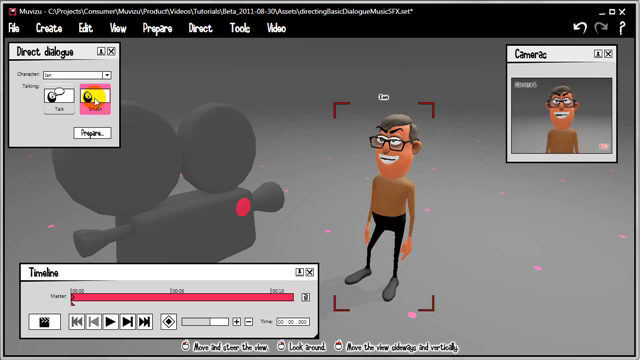
left_click(96, 98)
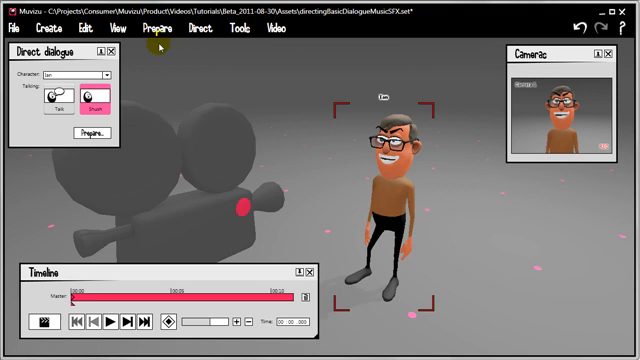
In Prepare Audio, select an empty Background music slot to fill
left_click(156, 28)
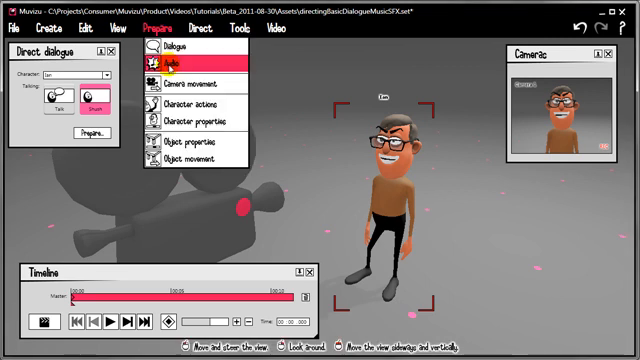
left_click(160, 68)
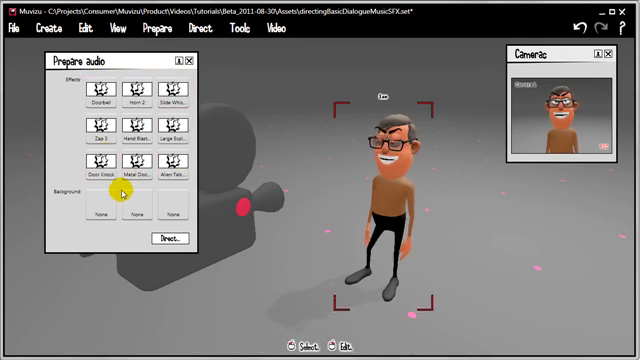
mouse_move(188, 228)
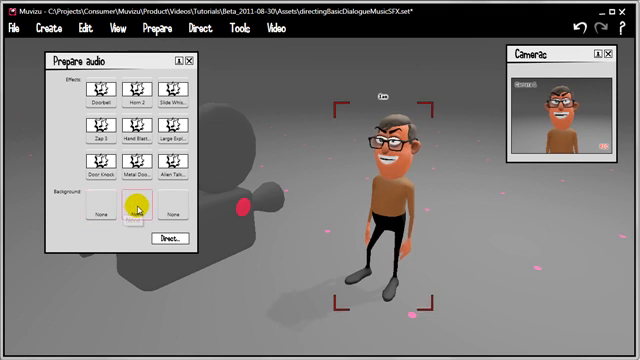
left_click(136, 210)
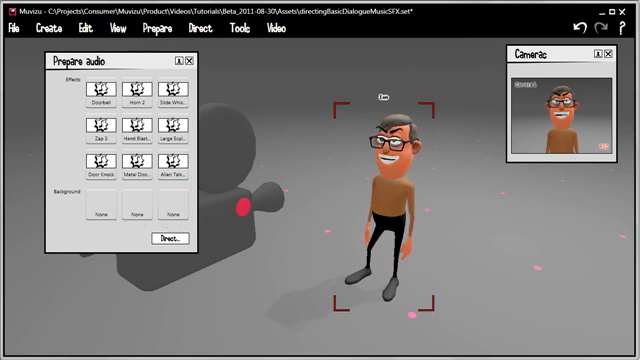
left_click(98, 200)
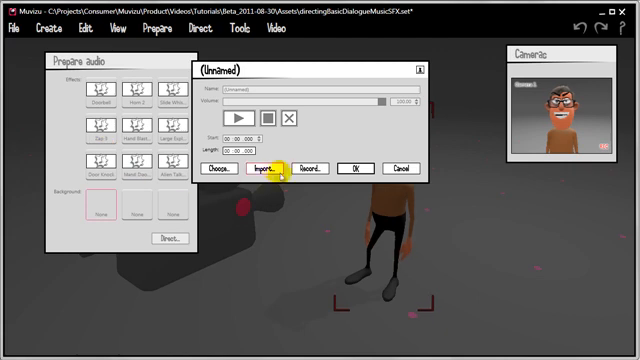
Import the piano music wav from disk and create it as the background track
left_click(262, 168)
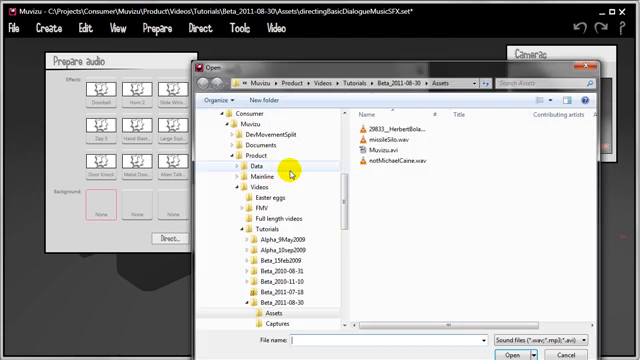
left_click(390, 124)
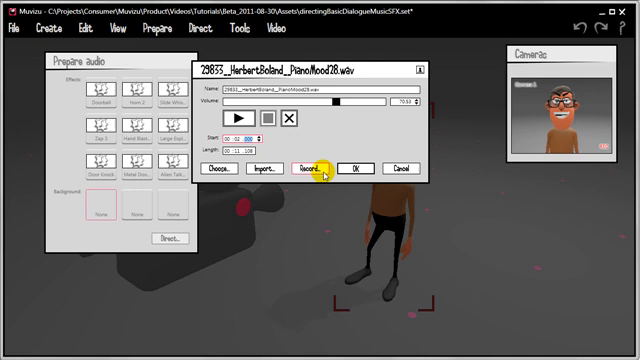
left_click(350, 168)
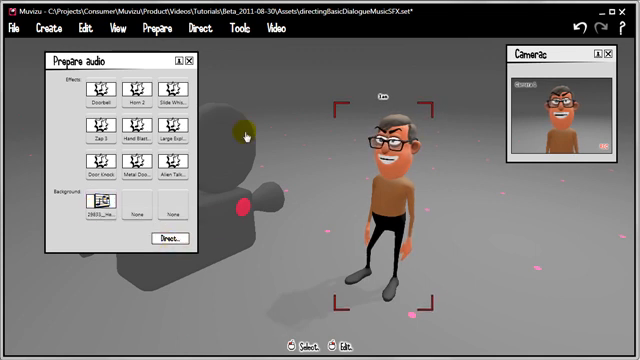
Assign a built-in library sound to an Effects slot and move on to directing audio
left_click(236, 28)
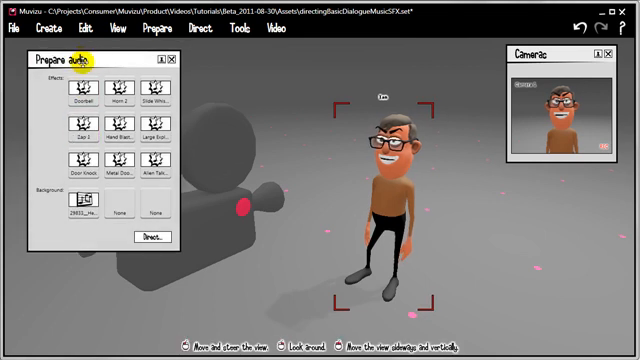
left_click(68, 88)
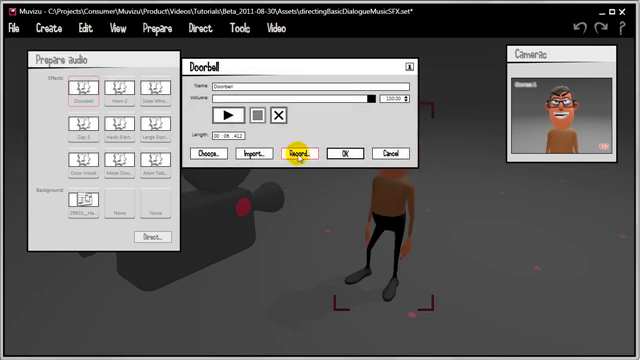
left_click(212, 154)
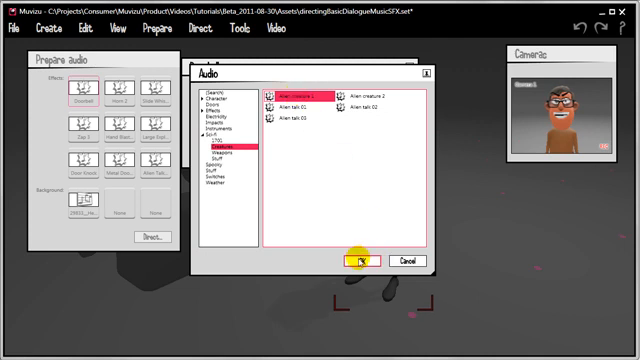
left_click(358, 260)
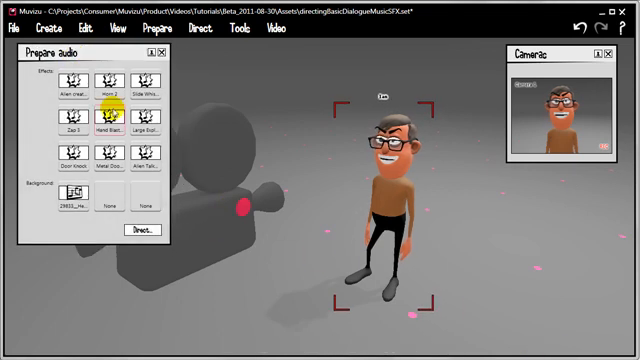
left_click(144, 230)
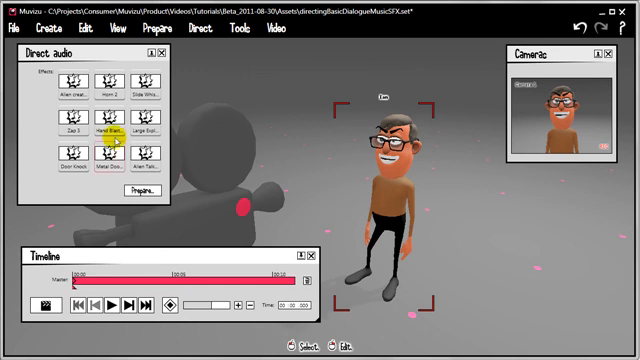
Arm the sound effect and trigger it live during the recording countdown pass
left_click(54, 82)
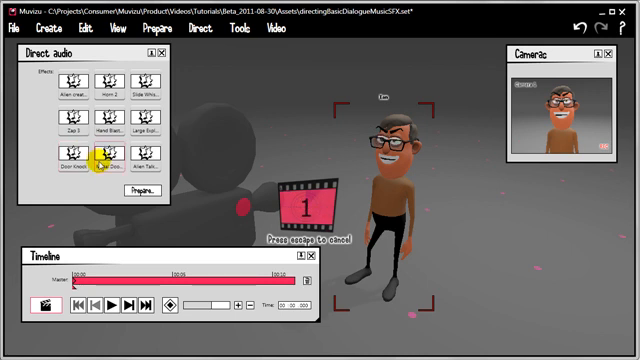
left_click(114, 304)
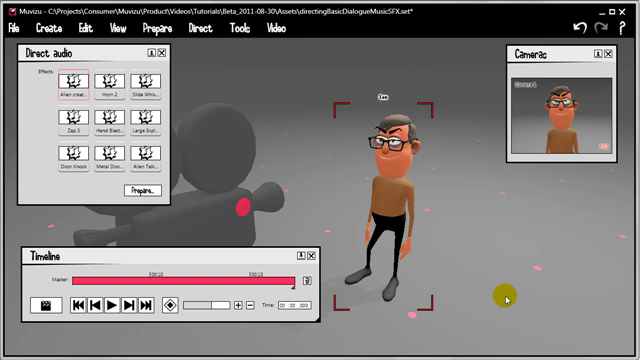
mouse_move(332, 168)
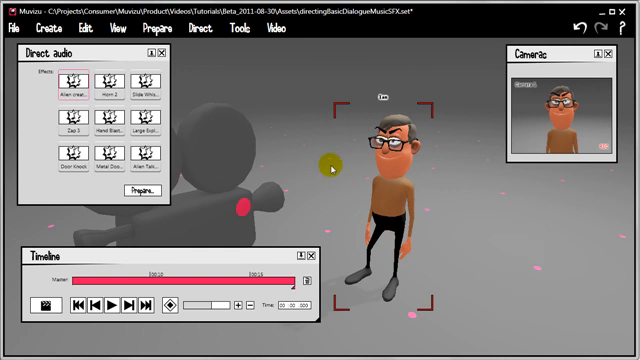
Expand the full Timeline and play the scene back from the start
left_click(238, 28)
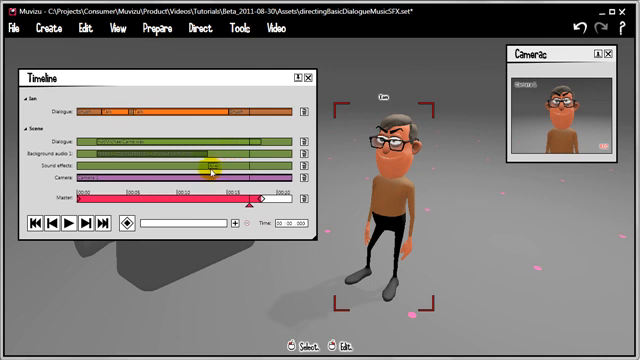
mouse_move(210, 168)
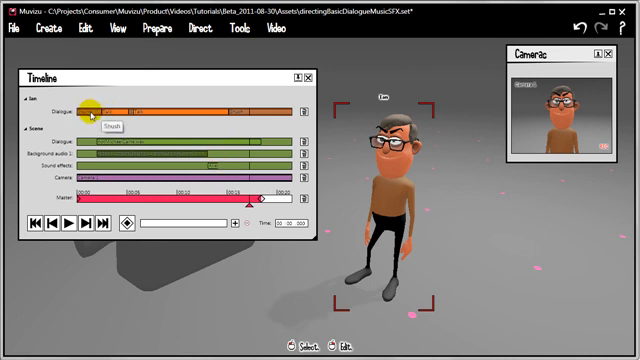
mouse_move(104, 114)
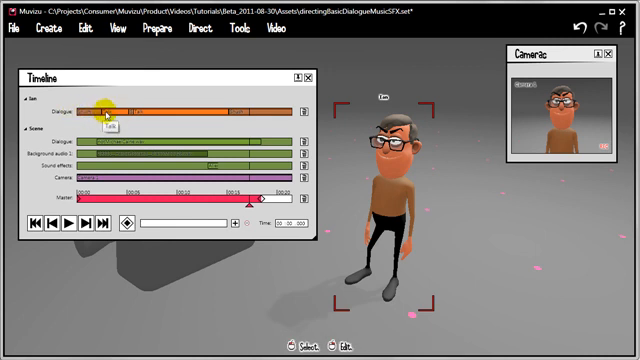
left_click(36, 222)
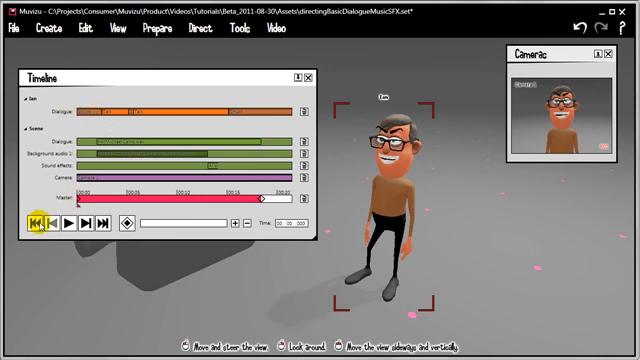
left_click(72, 222)
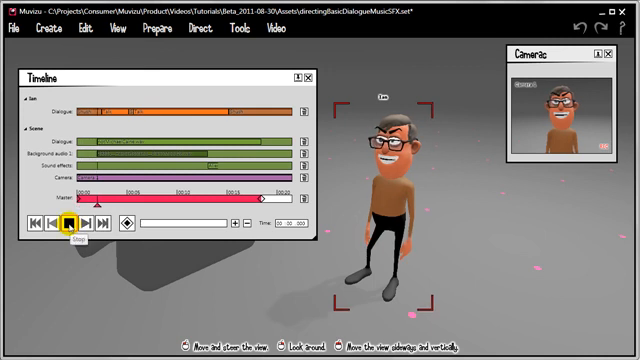
left_click(74, 224)
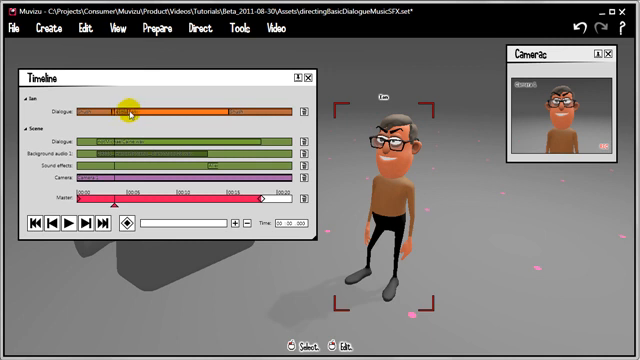
Replay the scene from a later point in the Dialogue track
left_click(88, 226)
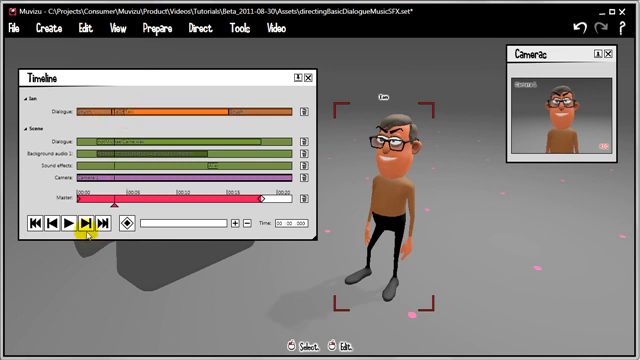
left_click(84, 220)
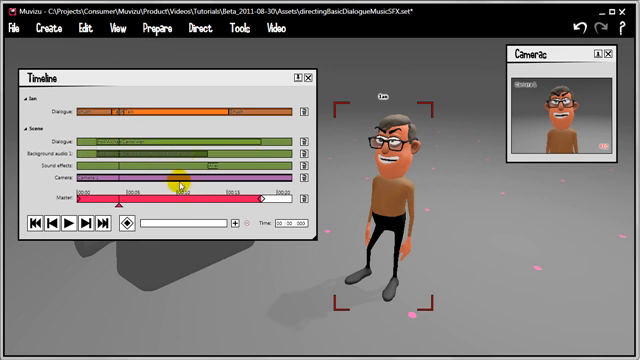
Shorten the scene's end marker to fit the audio and confirm the new start/end times
left_click_drag(176, 184, 90, 138)
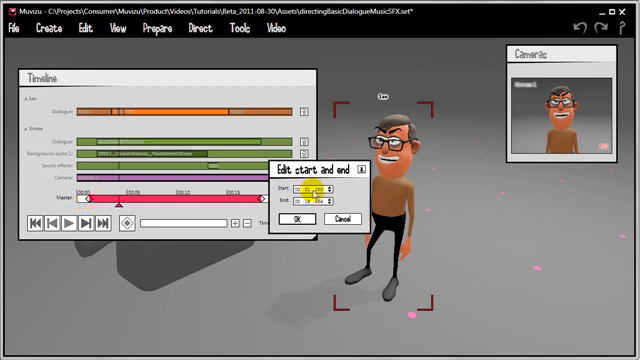
left_click(320, 188)
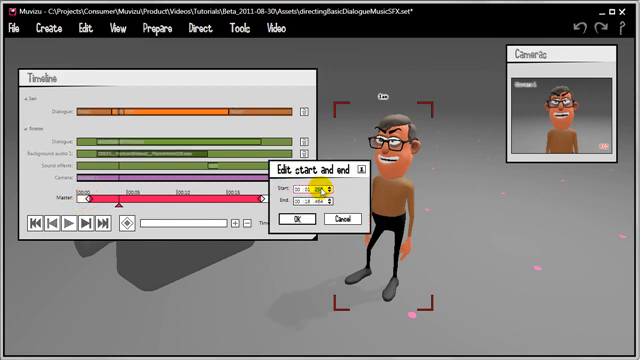
left_click(300, 218)
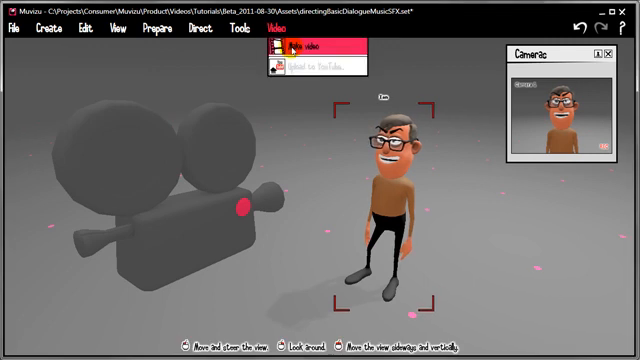
Render the scene to a video file via Make Video
left_click(304, 48)
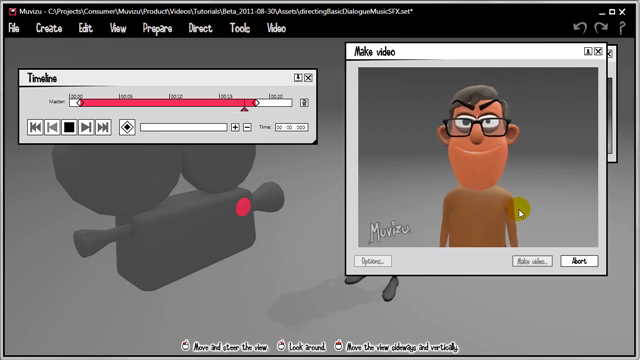
left_click(536, 260)
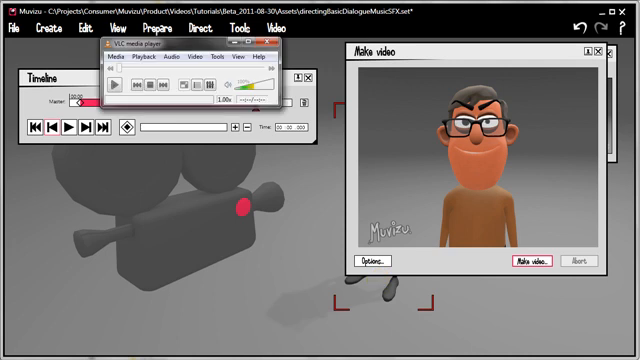
Play the rendered clip in VLC to verify the lip-sync against the music and sound effect
left_click(118, 92)
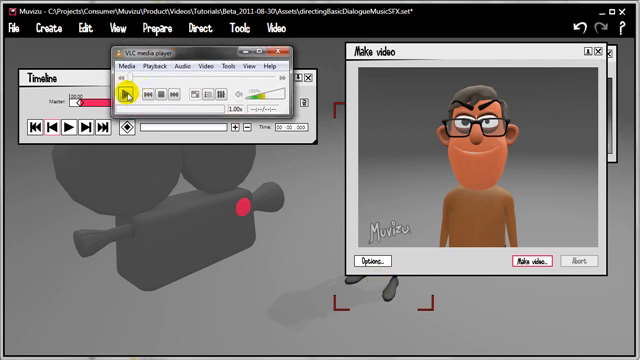
left_click(124, 92)
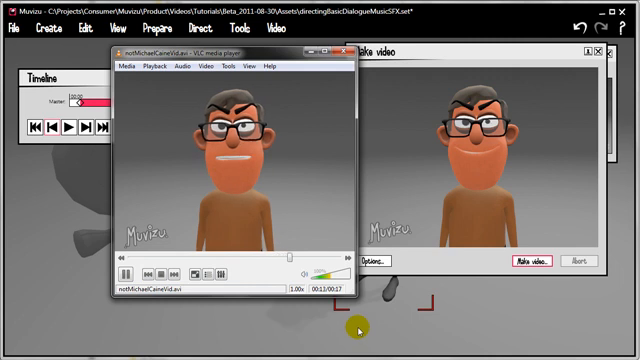
left_click(156, 276)
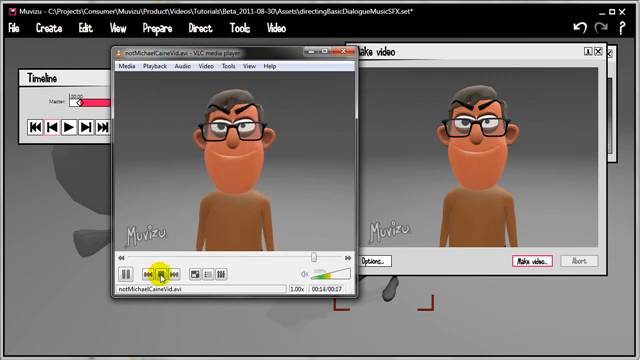